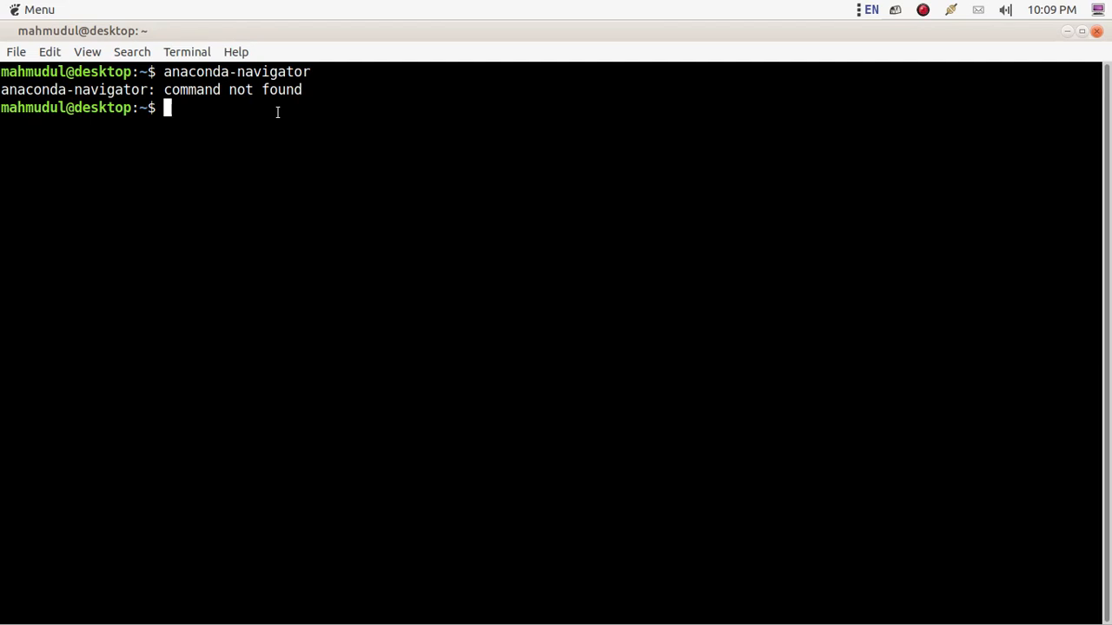
Run source ~/anaconda3/bin/activate root, correcting the 'rott' typo, so the prompt shows (base)
{"action": "type", "text": "so"}
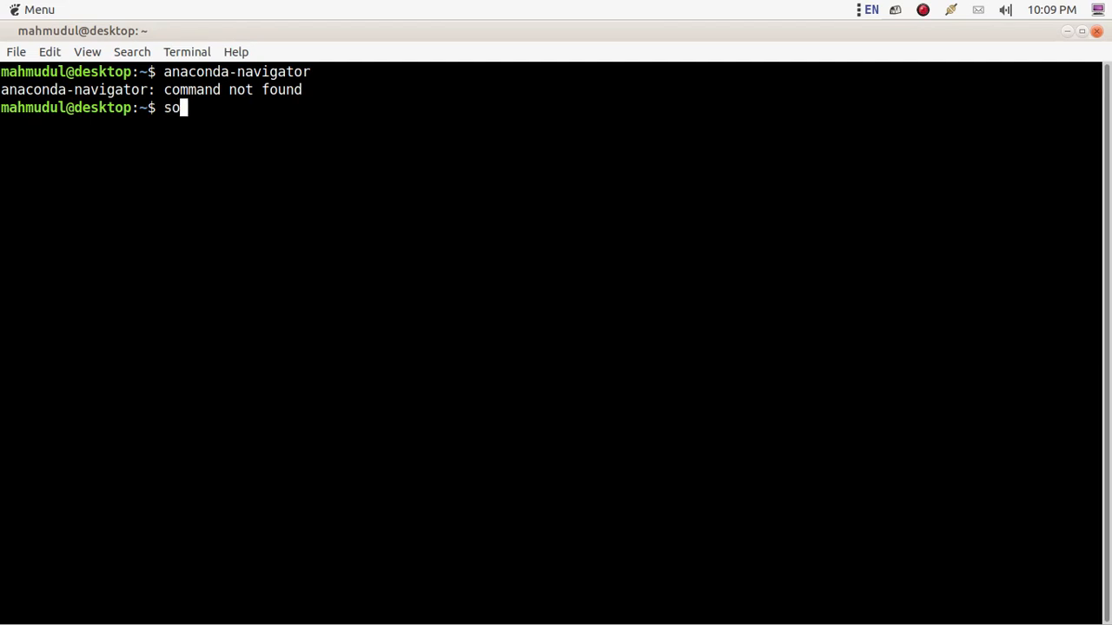
{"action": "type", "text": "urce"}
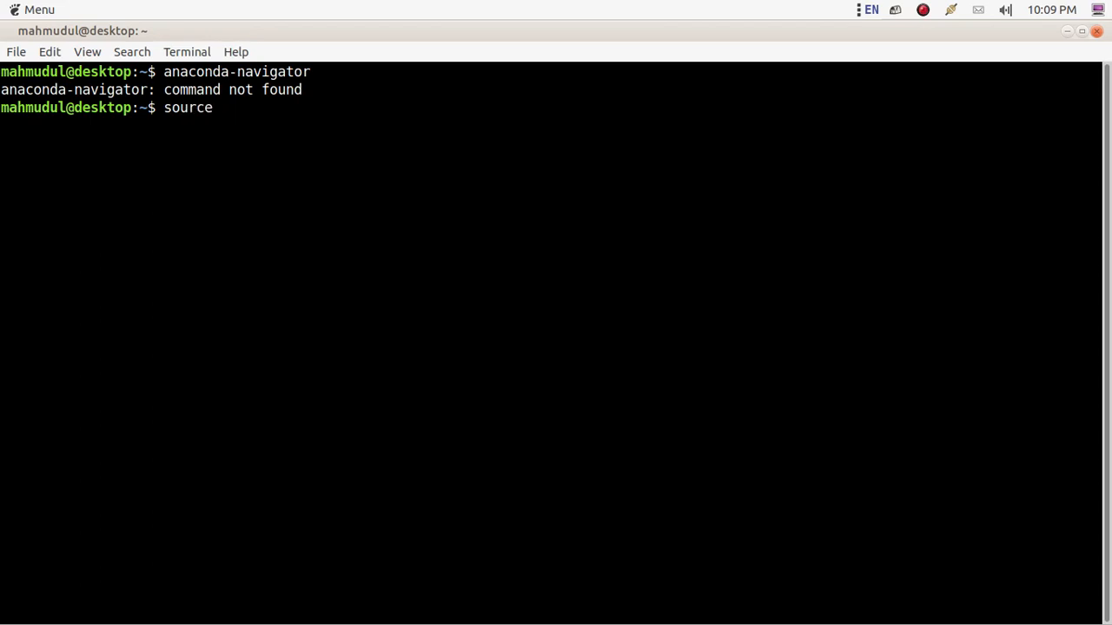
{"action": "type", "text": "!"}
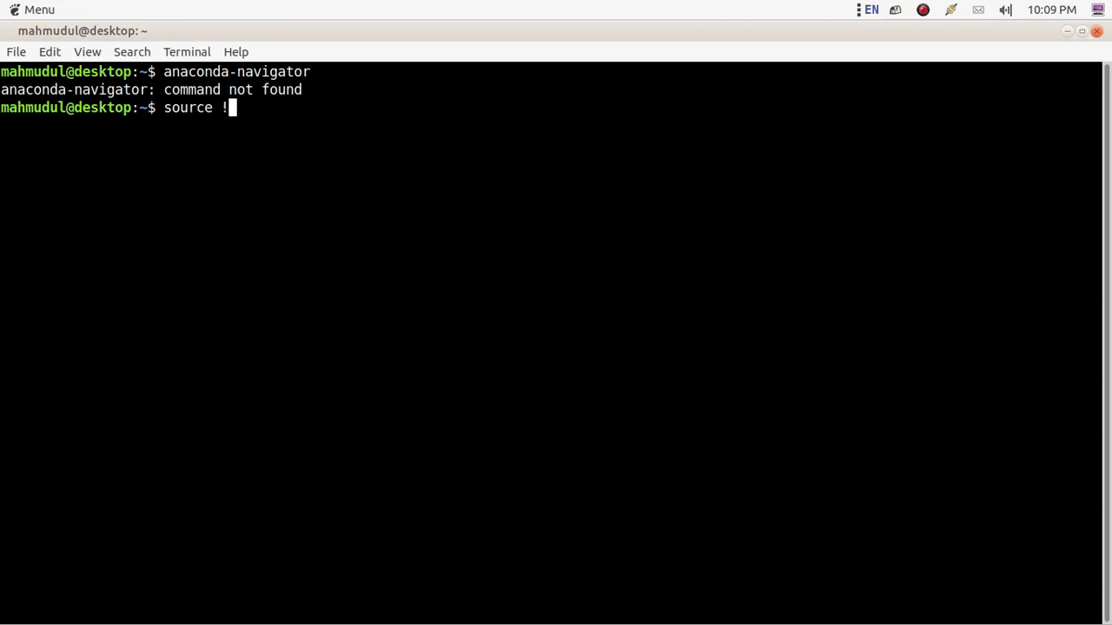
{"action": "type", "text": "~/a"}
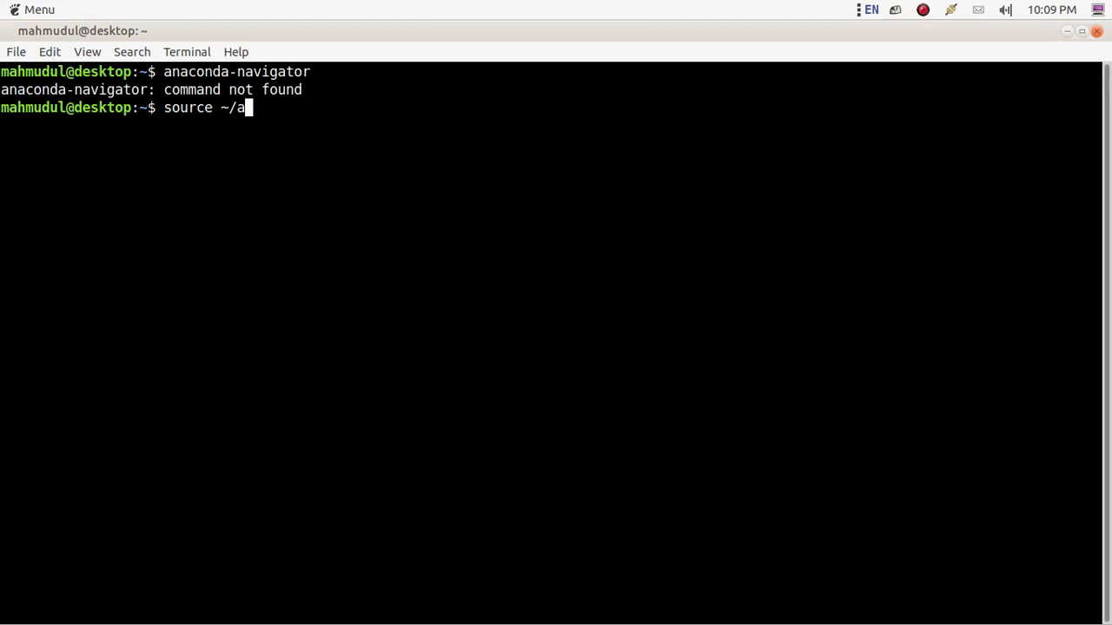
{"action": "type", "text": "naconda3/"}
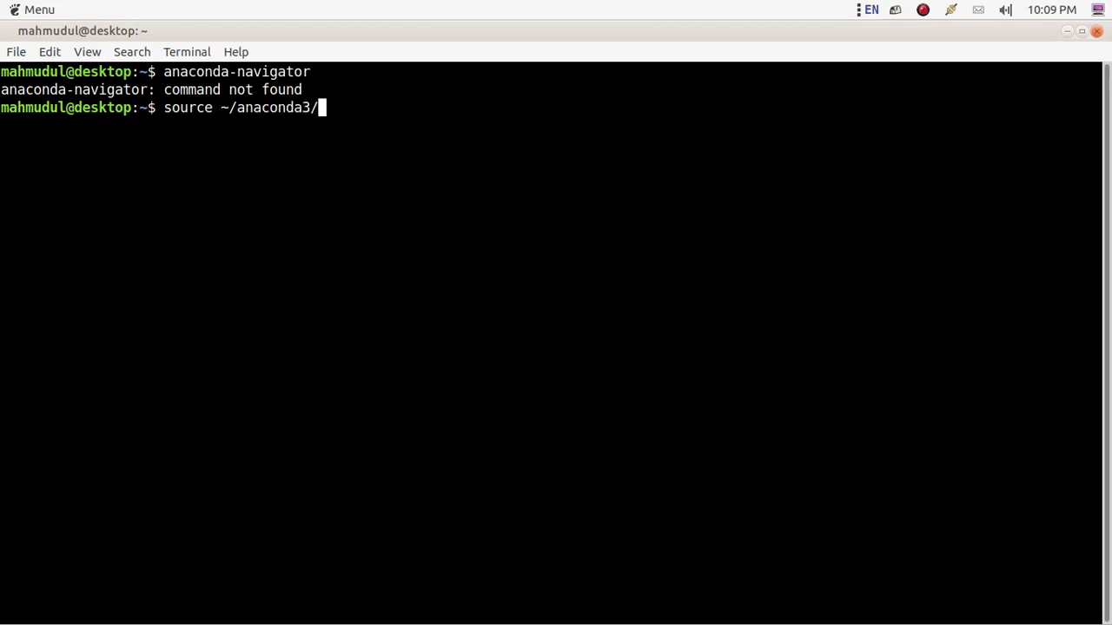
{"action": "type", "text": "bin/"}
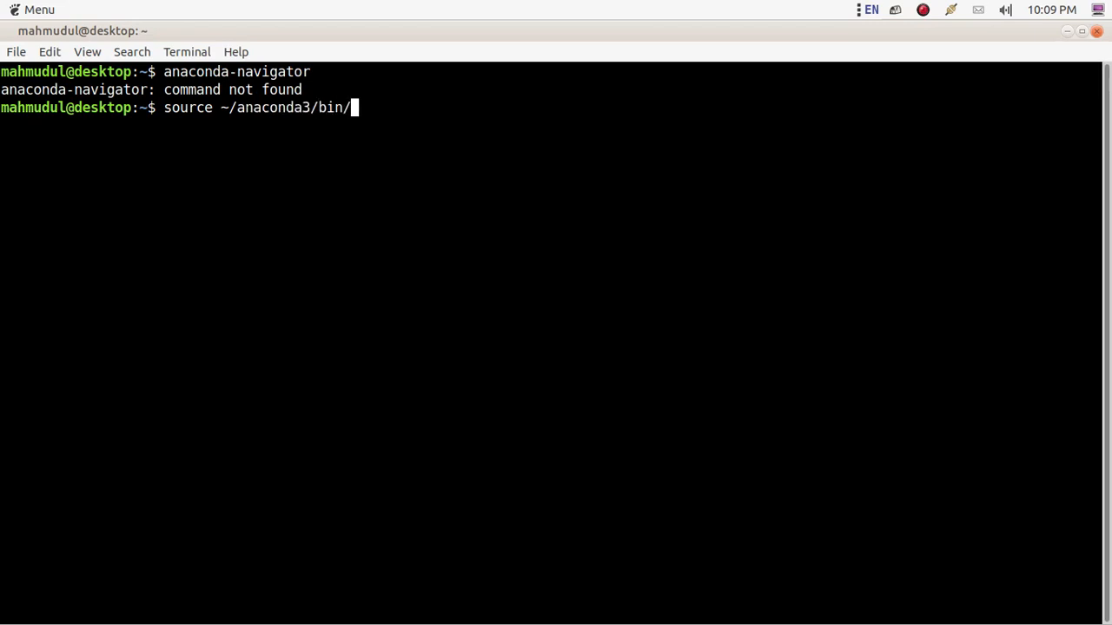
{"action": "type", "text": "activate"}
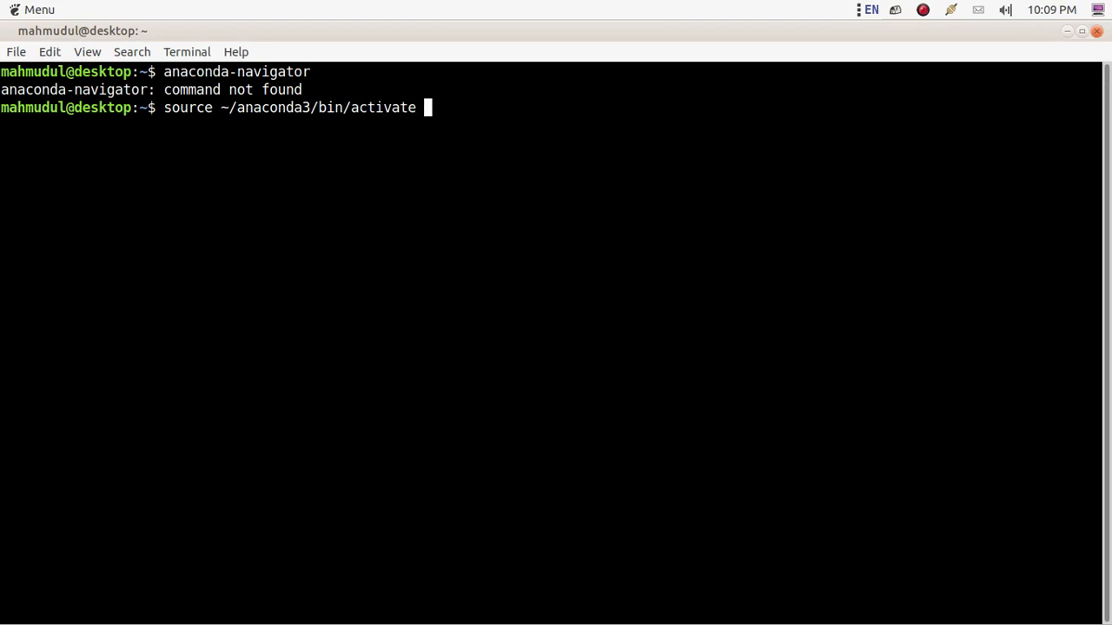
{"action": "type", "text": "rott"}
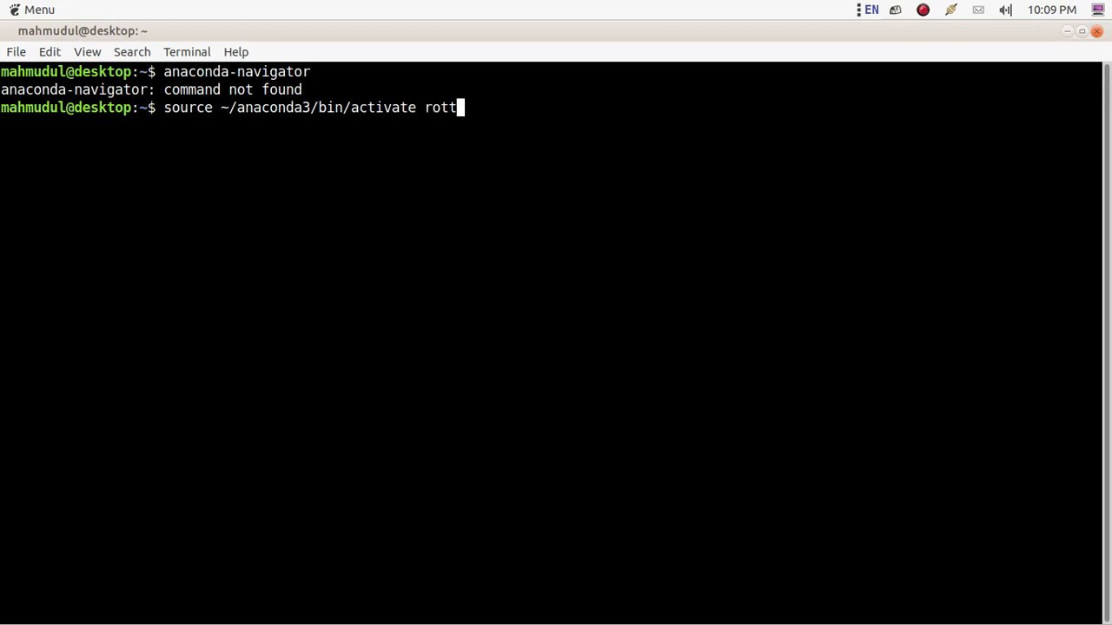
{"action": "key", "text": "BackSpace"}
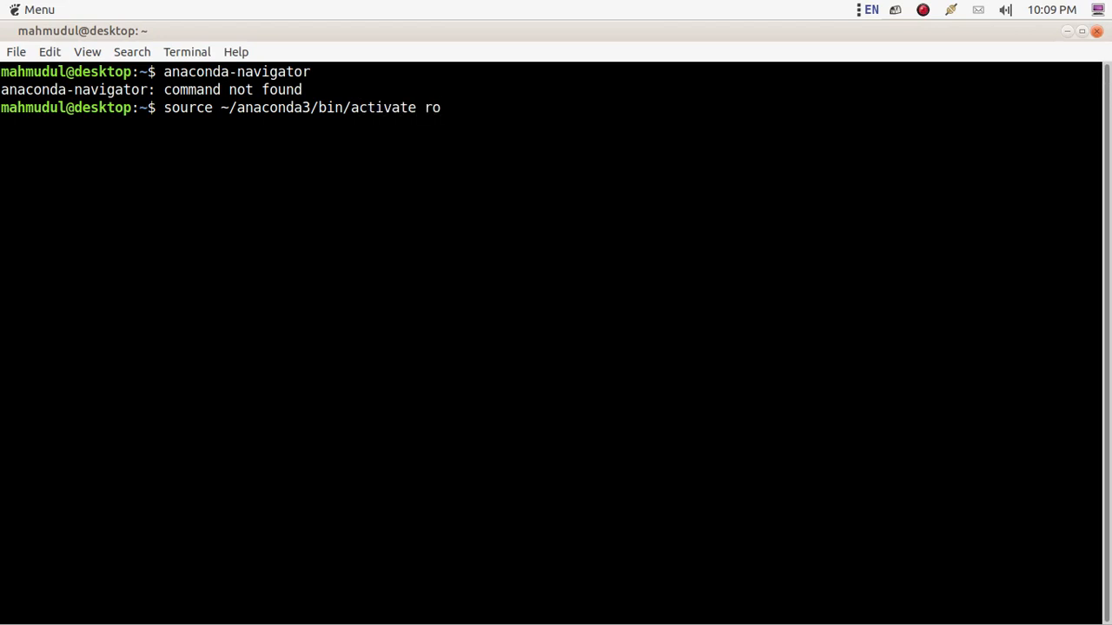
{"action": "type", "text": "ot"}
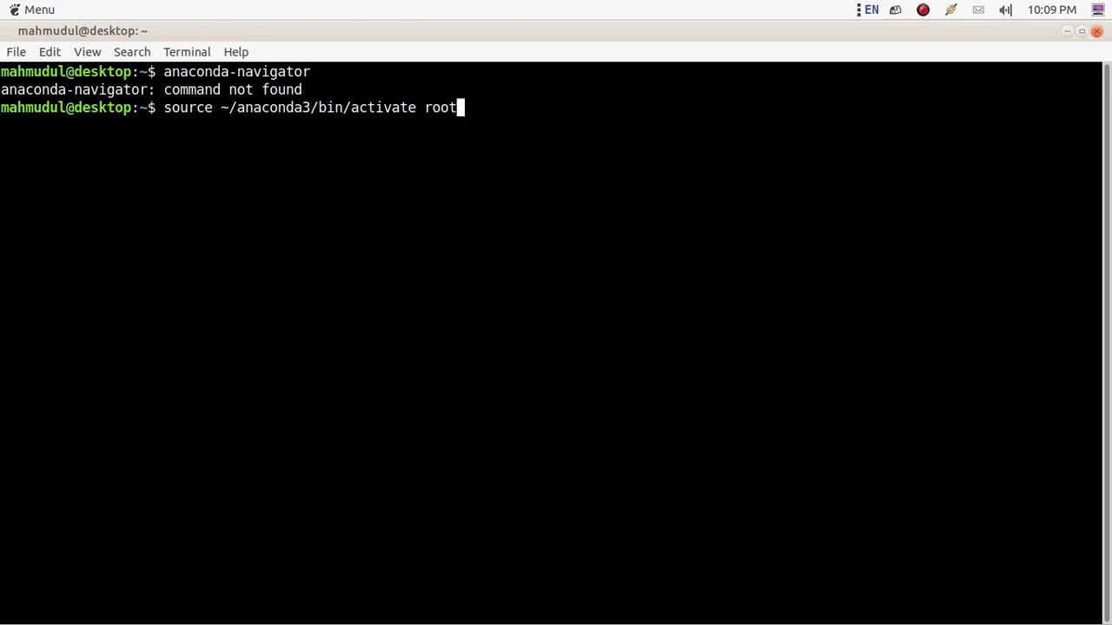
{"action": "key", "text": "Return"}
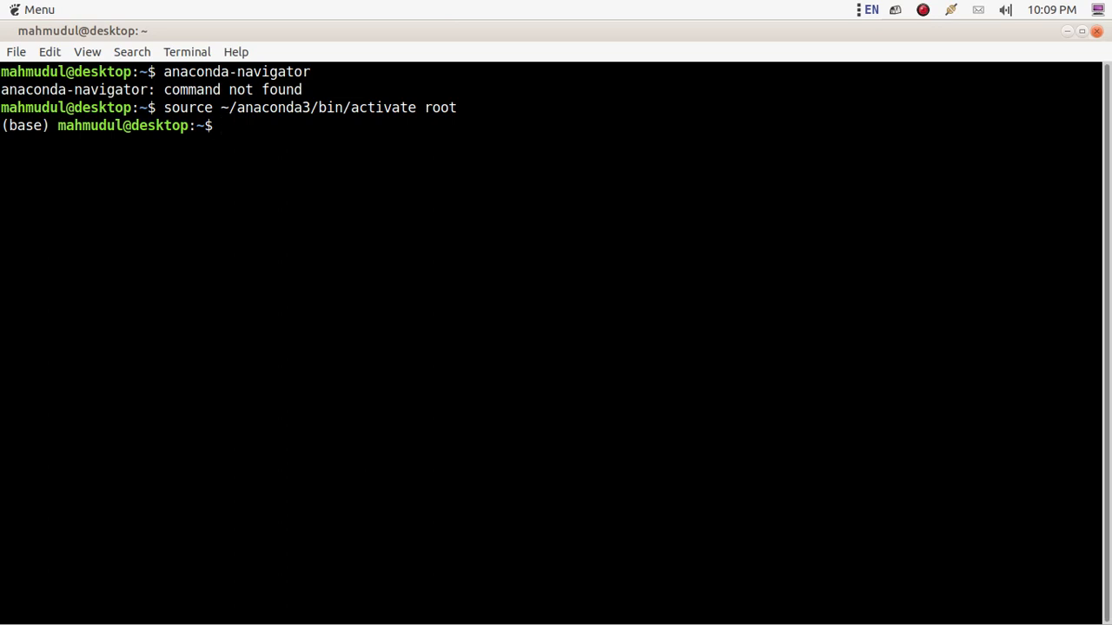
Run anaconda-navigator from the (base) prompt; it starts with a display-scaling warning
{"action": "type", "text": "anaconda-navigator"}
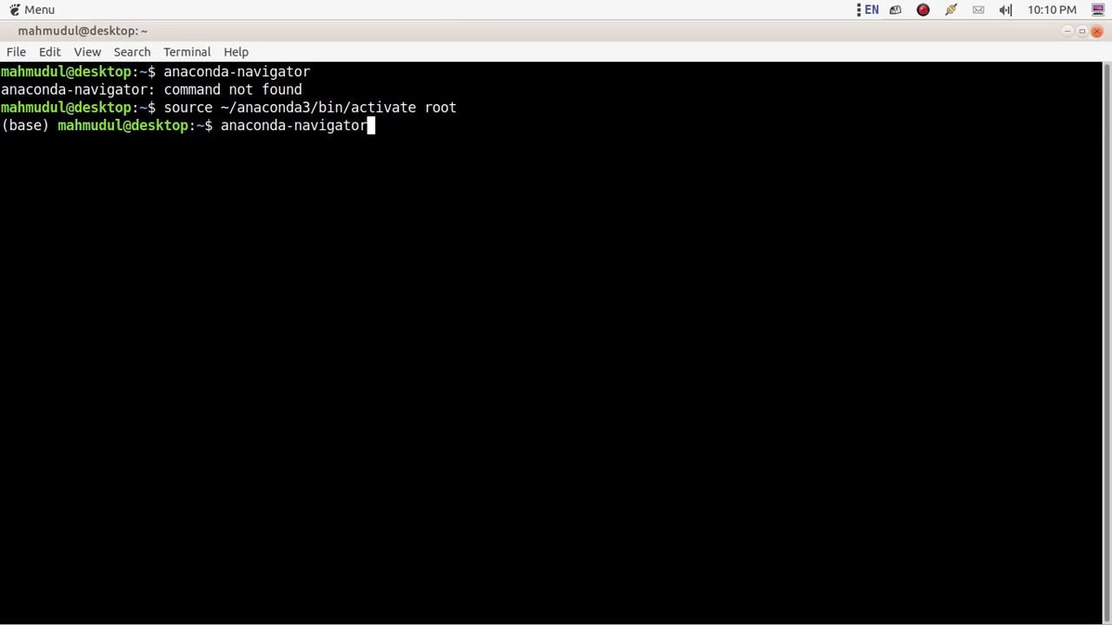
{"action": "mouse_move", "coordinate": [364, 125]}
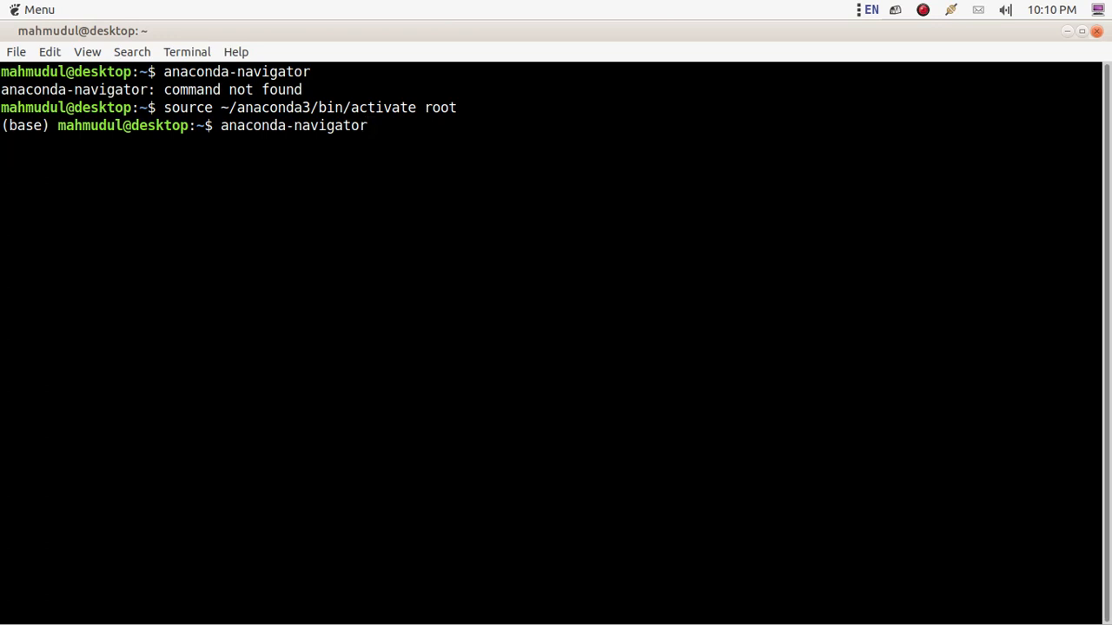
{"action": "key", "text": "Return"}
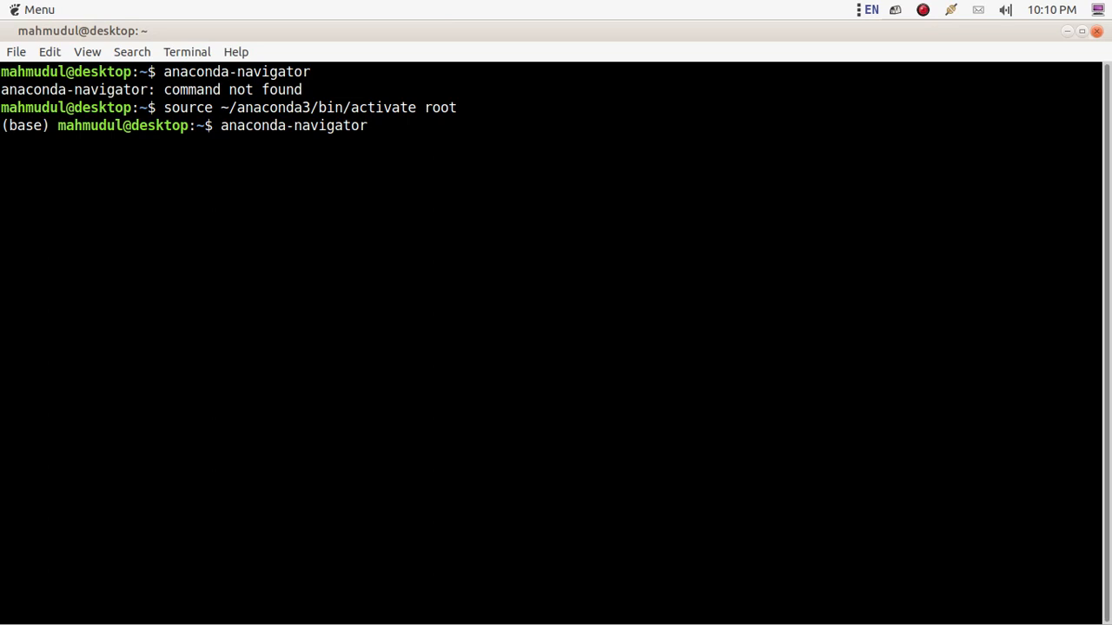
{"action": "key", "text": "Return"}
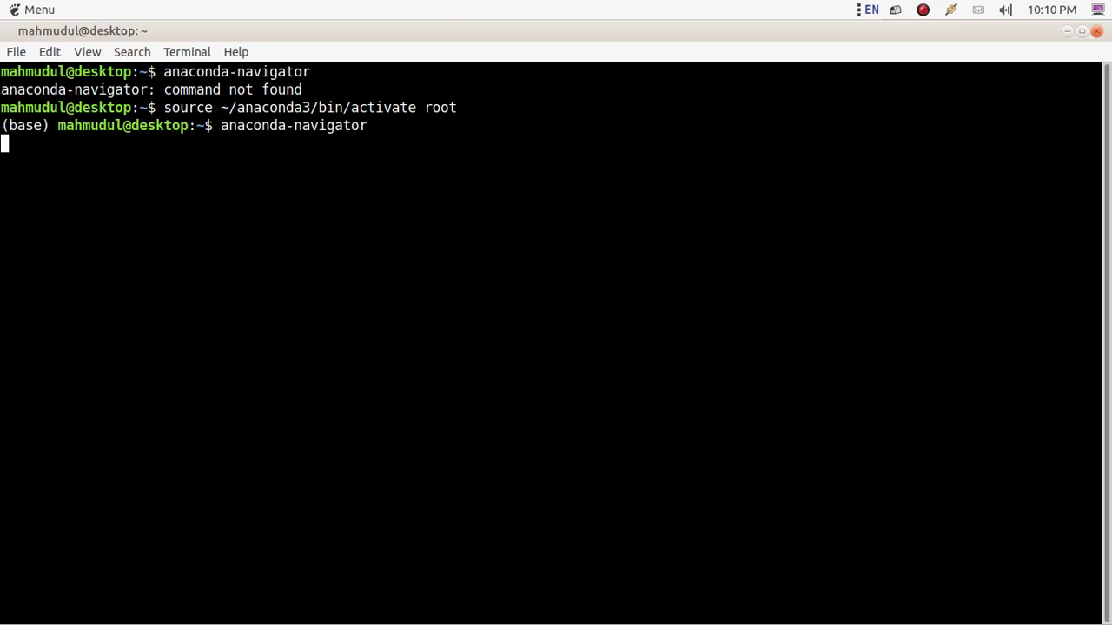
{"action": "key", "text": "Return"}
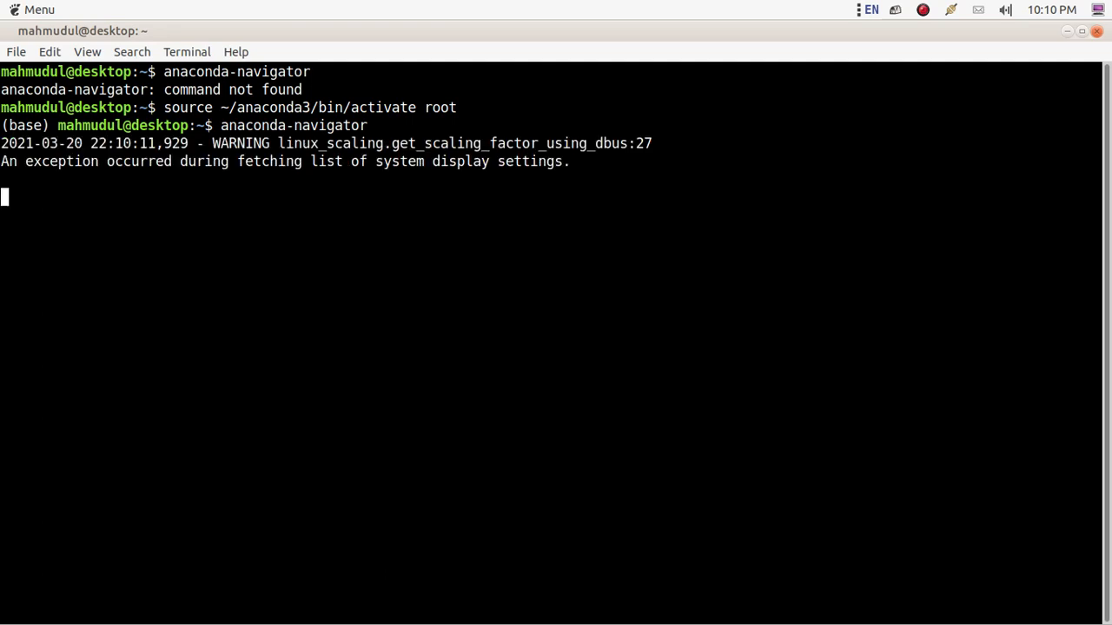